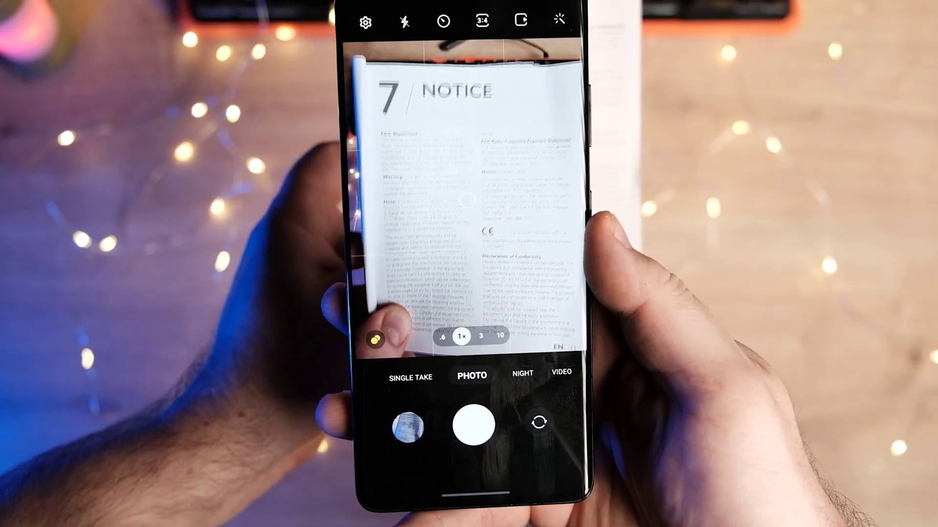
Capture the printed NOTICE page and extract its text for selection
{"action": "left_click", "coordinate": [477, 425]}
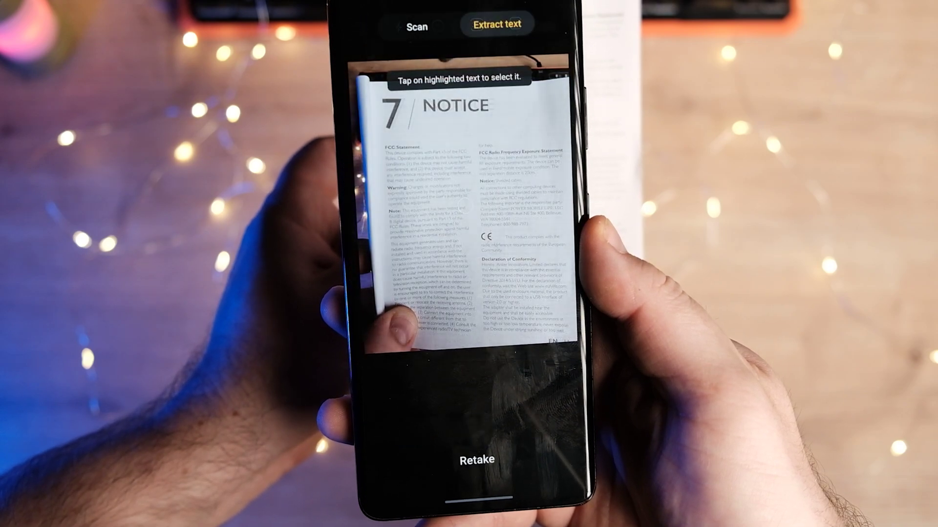